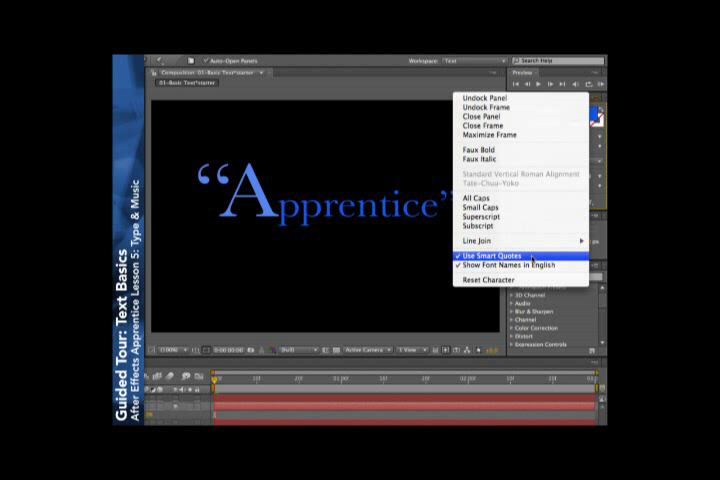
Step: Turn Use Smart Quotes off to see straight quotes, then back on for curly quotes
click(476, 256)
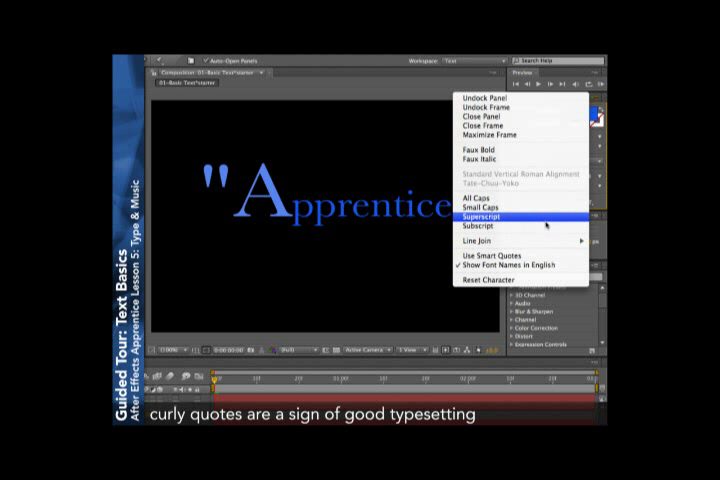
click(480, 216)
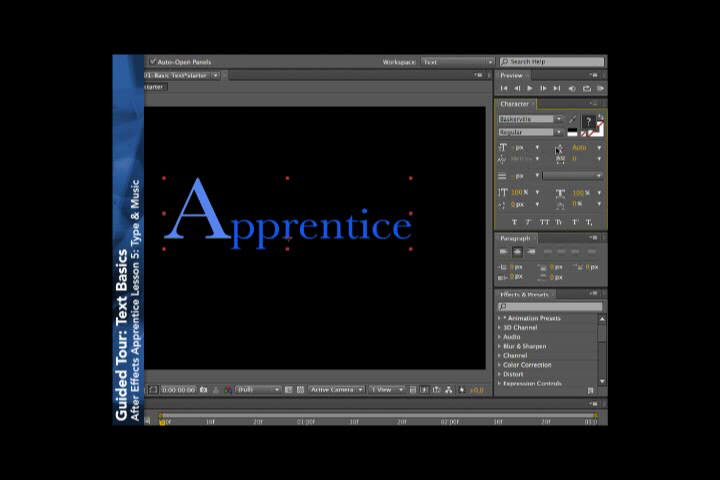
mouse_move(564, 150)
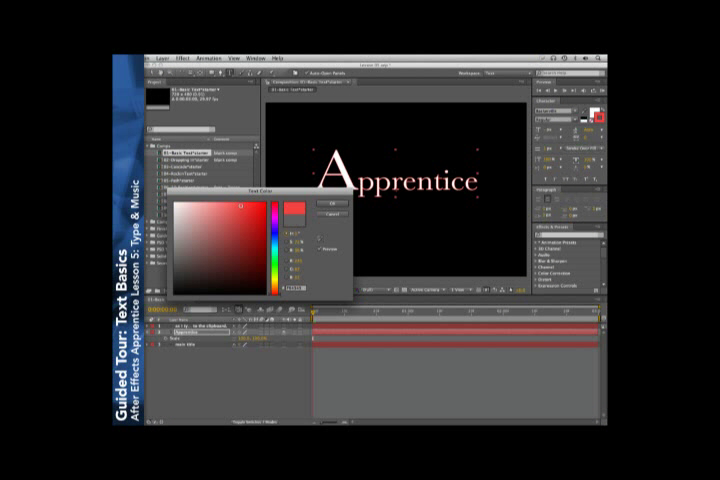
Step: Confirm red in the Color Picker as the title's stroke colour
click(312, 198)
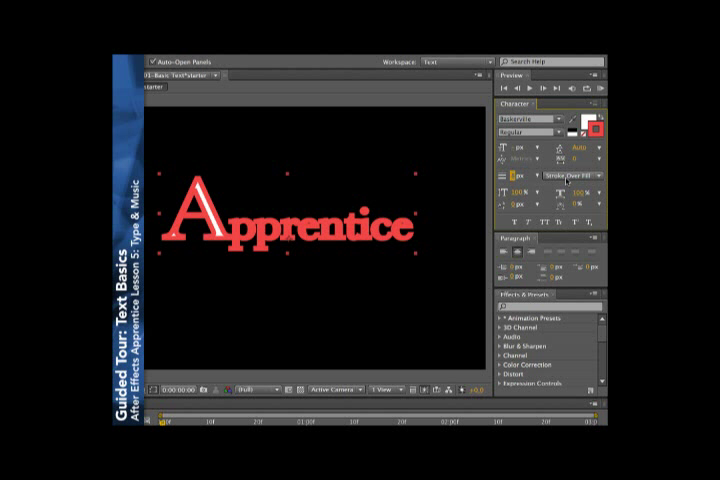
Step: Set stroke order to Fill Over Stroke, then to All Fills Over All Strokes
click(568, 176)
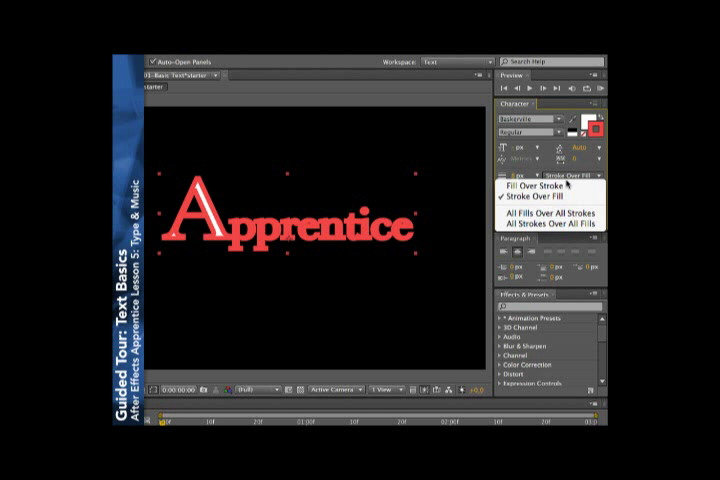
click(524, 186)
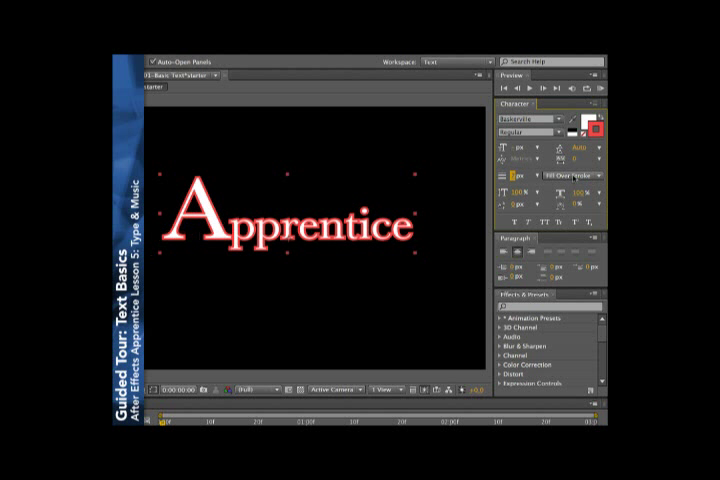
mouse_move(512, 178)
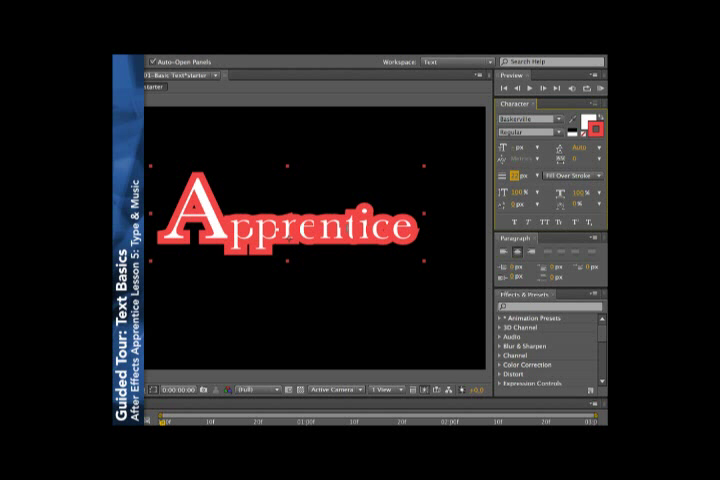
click(576, 176)
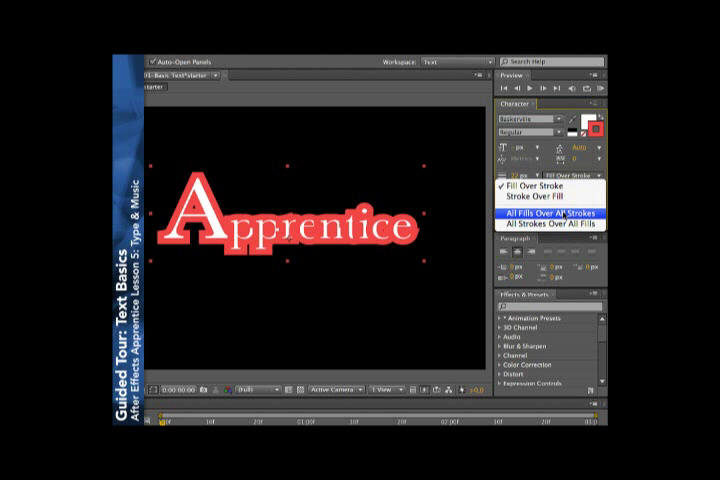
click(544, 214)
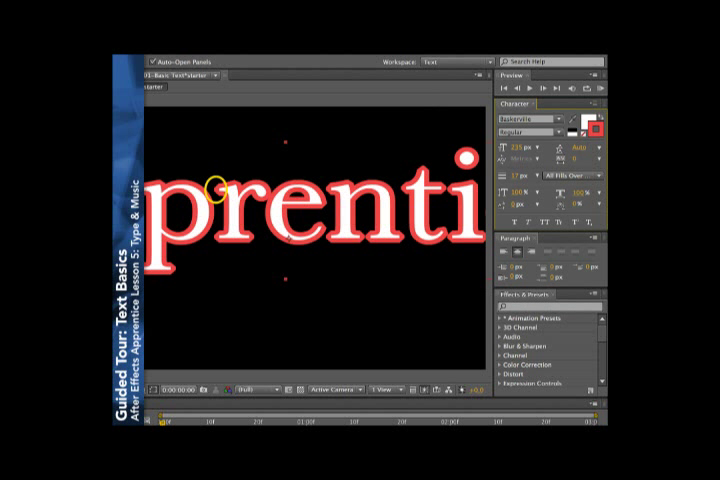
Step: Bring up the Character panel's flyout menu of extra formatting options
click(600, 104)
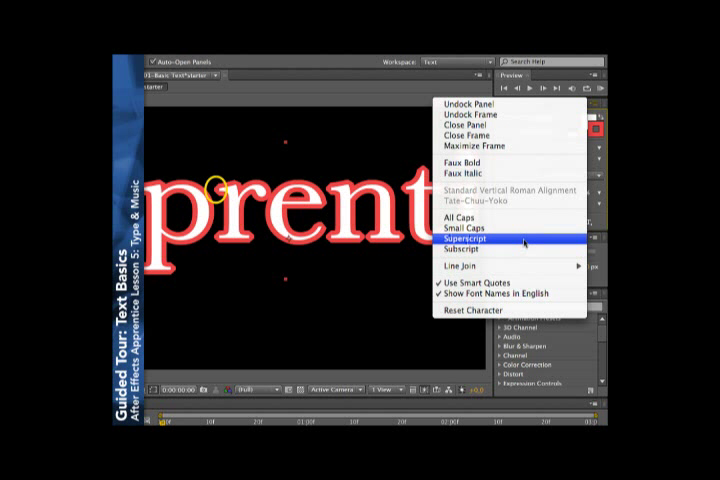
mouse_move(464, 264)
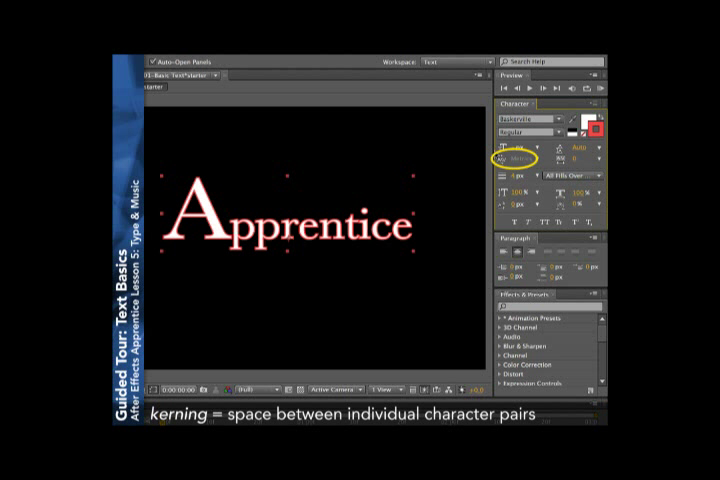
mouse_move(516, 156)
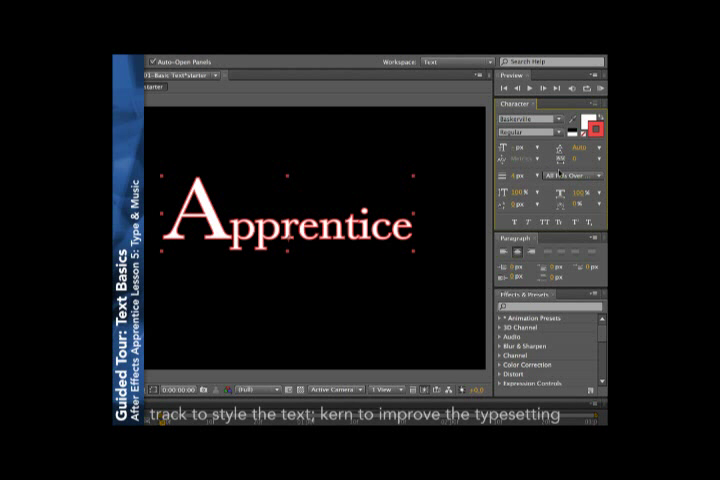
mouse_move(560, 162)
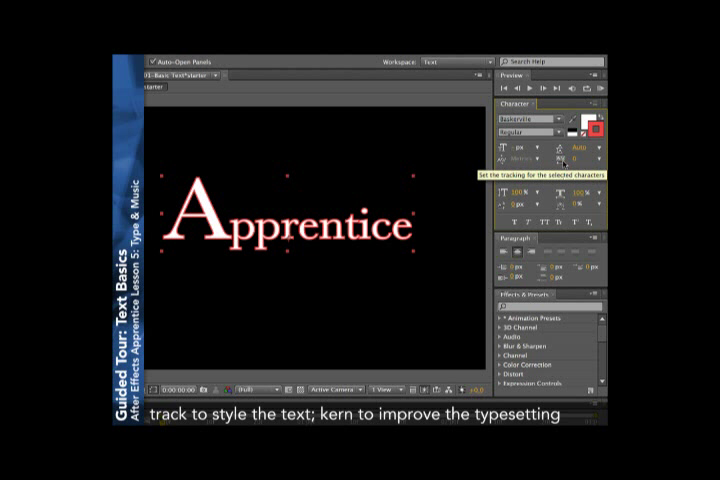
mouse_move(500, 160)
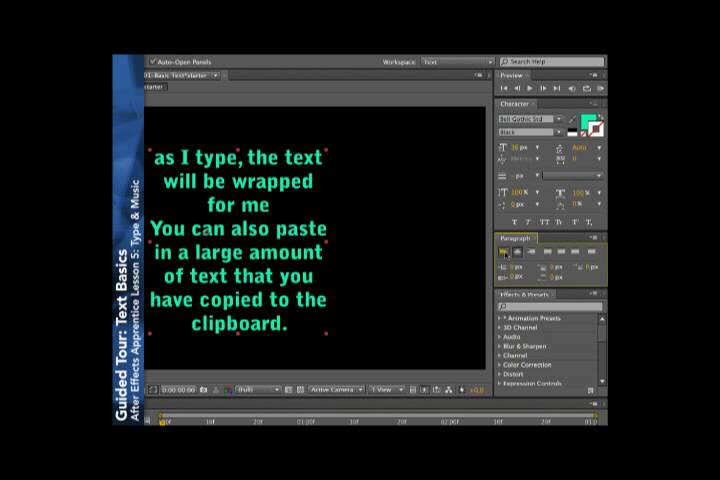
mouse_move(532, 256)
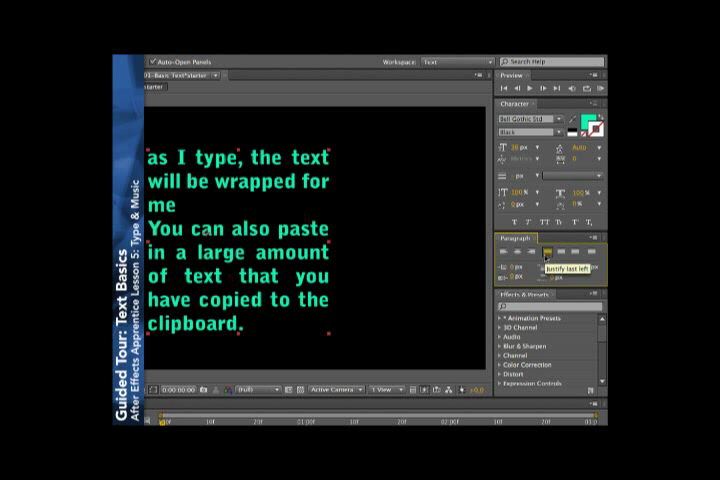
mouse_move(540, 264)
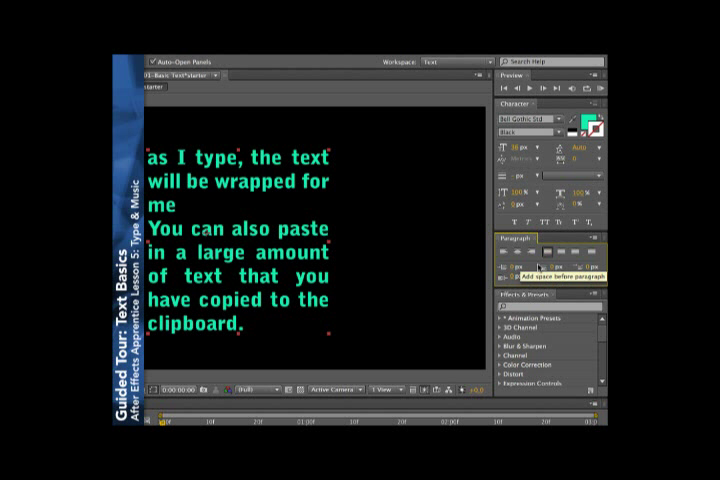